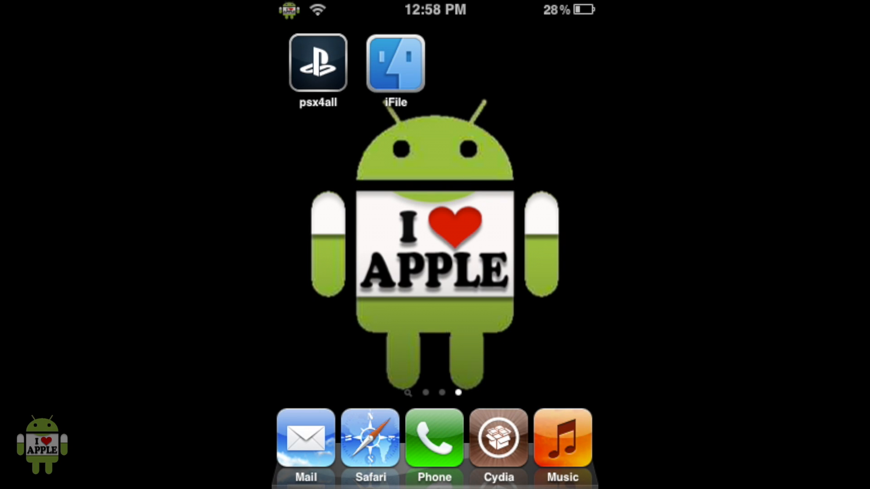
Launch Safari, enter 'coolrom' and choose the CoolROM.com Mobile suggestion.
click(370, 438)
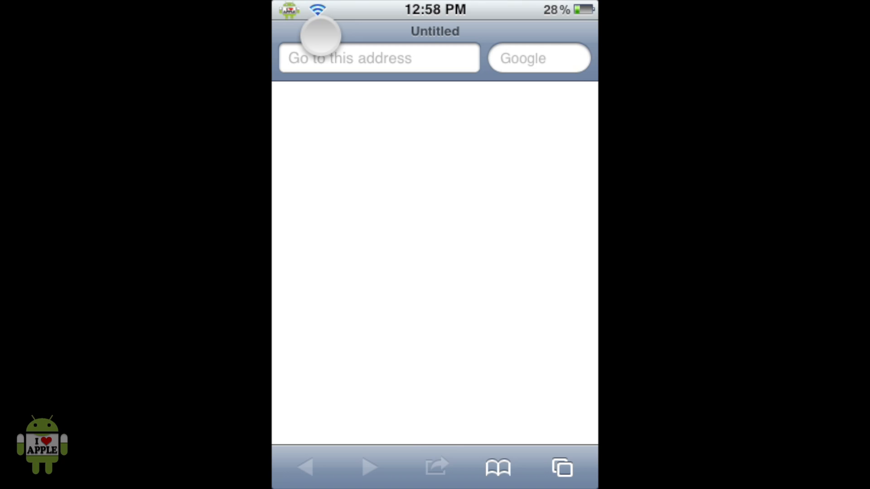
text(c)
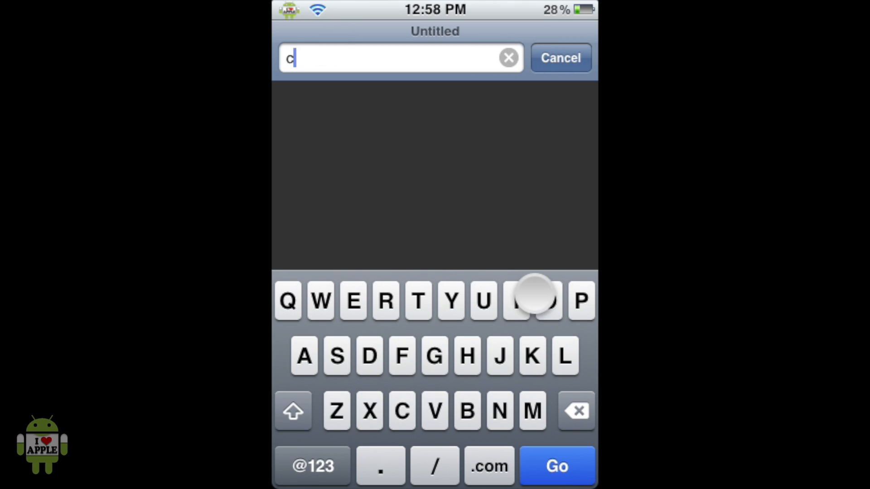
text(oolrom)
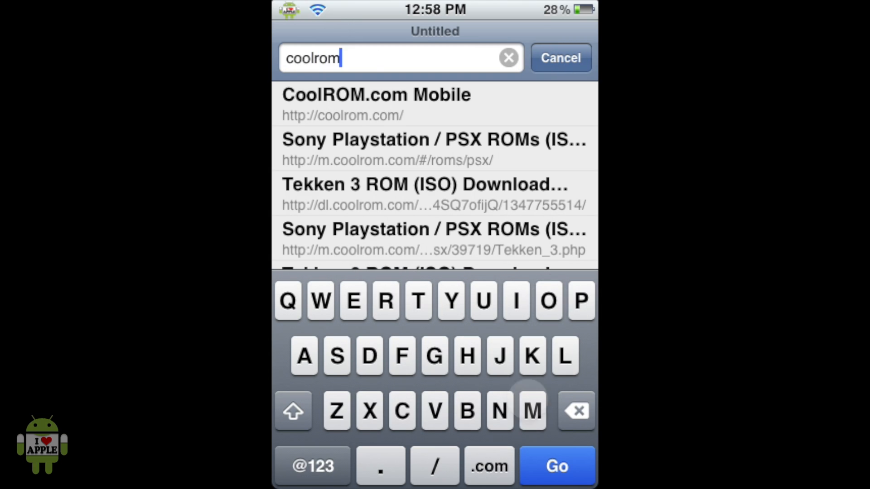
click(556, 466)
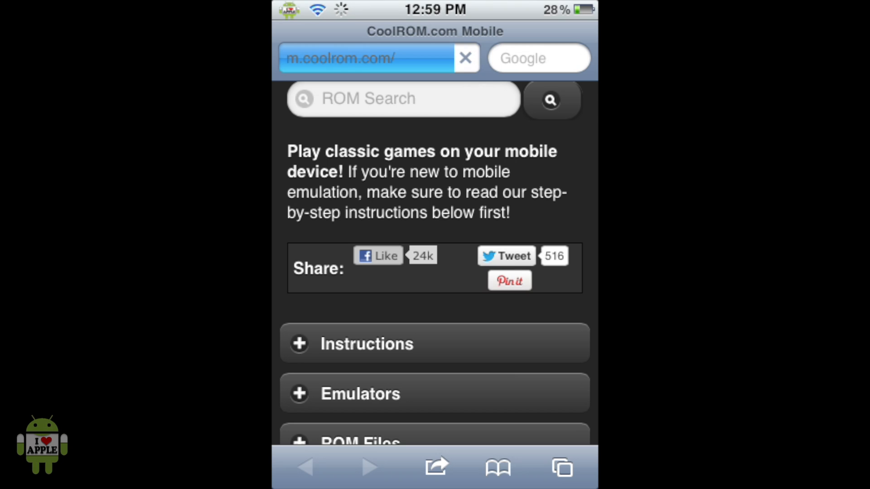
Run a ROM search for 'Spyro' and scroll down to Spyro the Dragon (Sony Playstation).
click(404, 99)
text(Spyro)
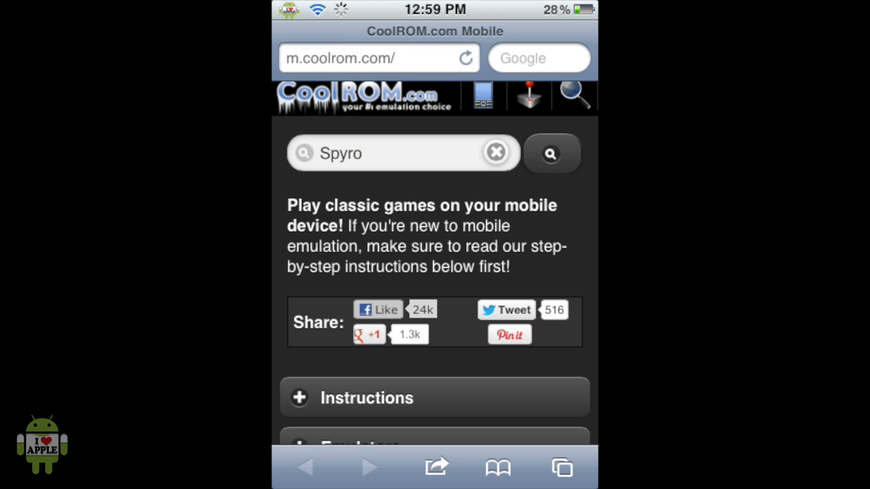
click(378, 58)
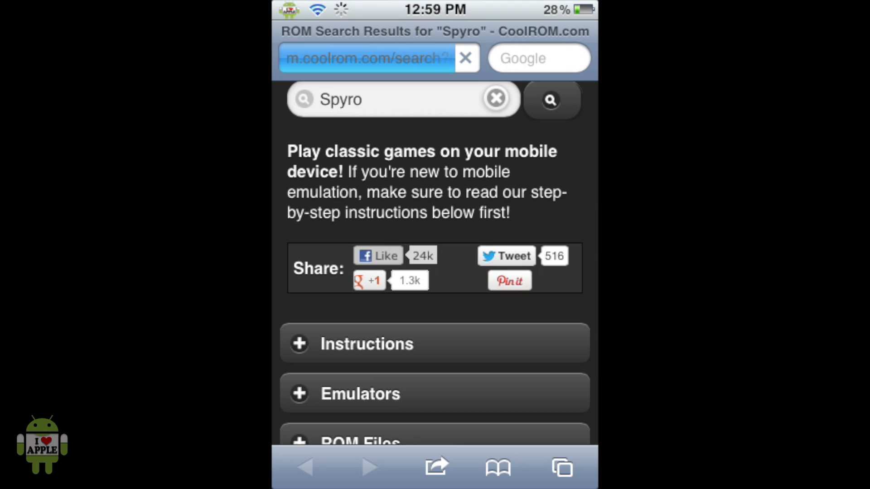
click(549, 100)
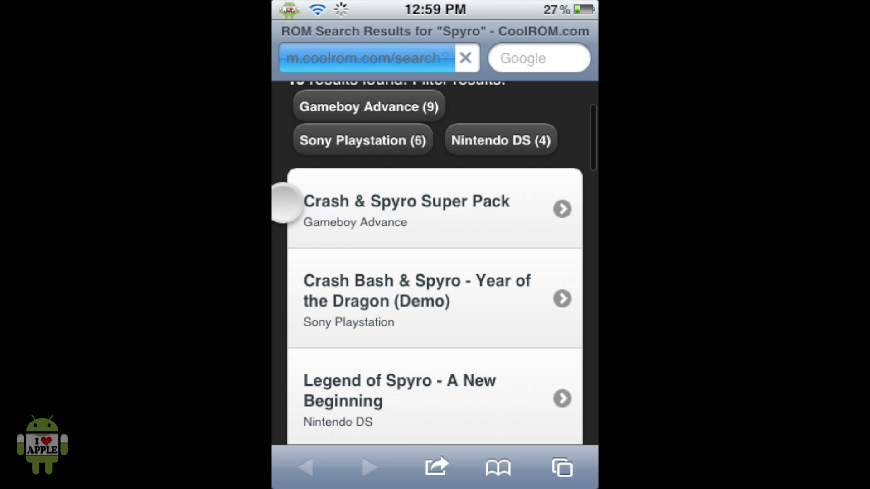
scroll(down, 3)
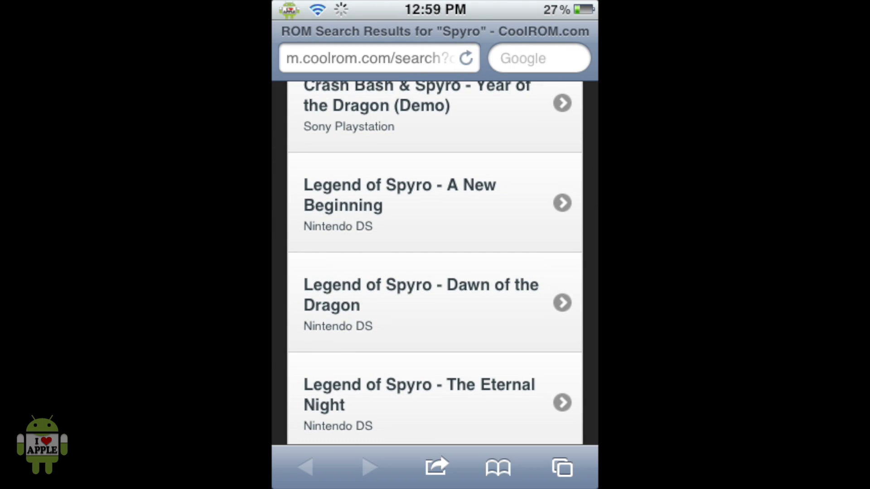
scroll(down, 3)
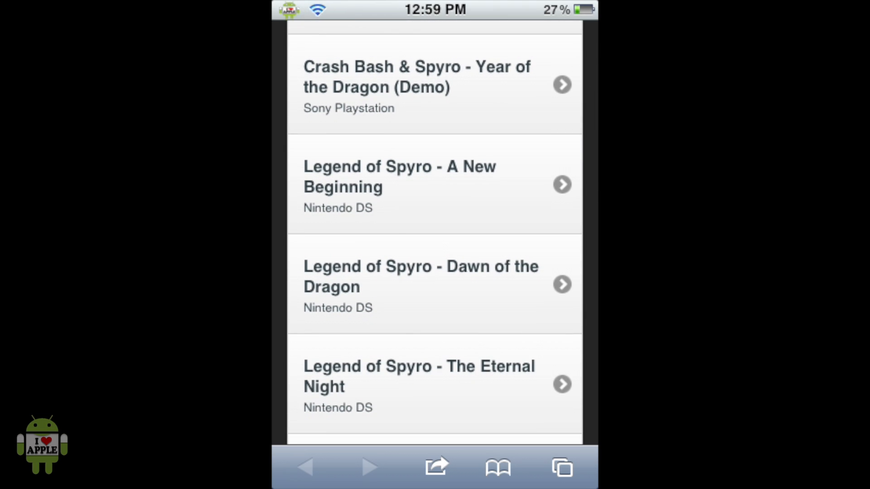
scroll(down, 3)
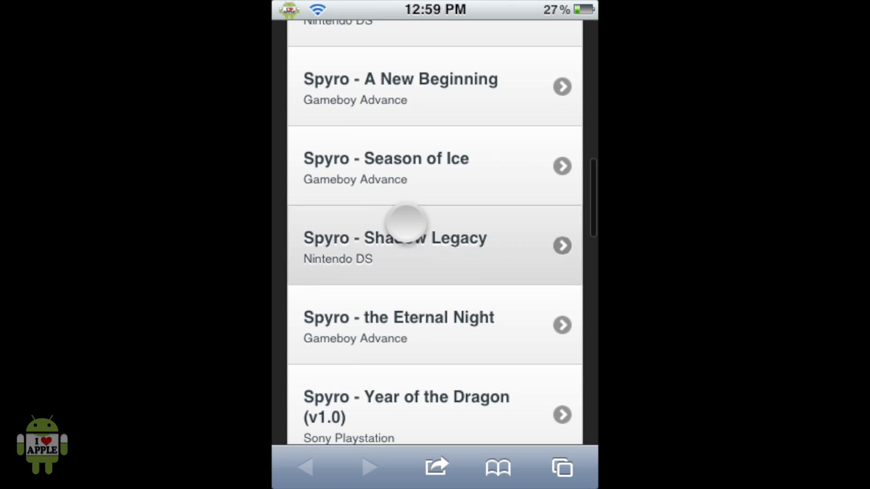
scroll(down, 3)
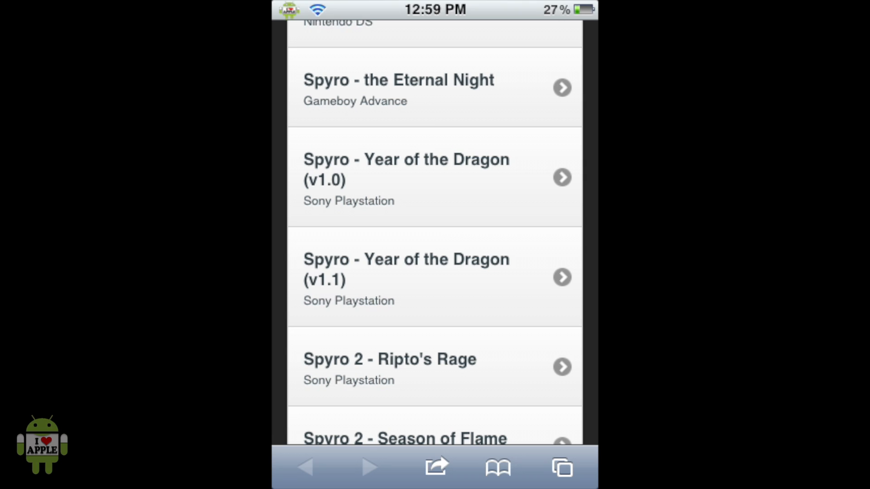
scroll(down, 3)
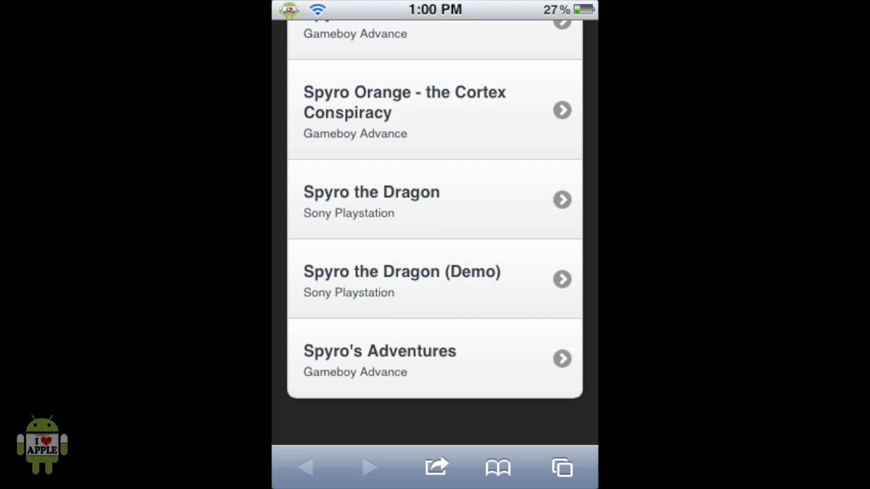
Open the Spyro the Dragon PlayStation page and scroll to its Download Now button.
click(372, 199)
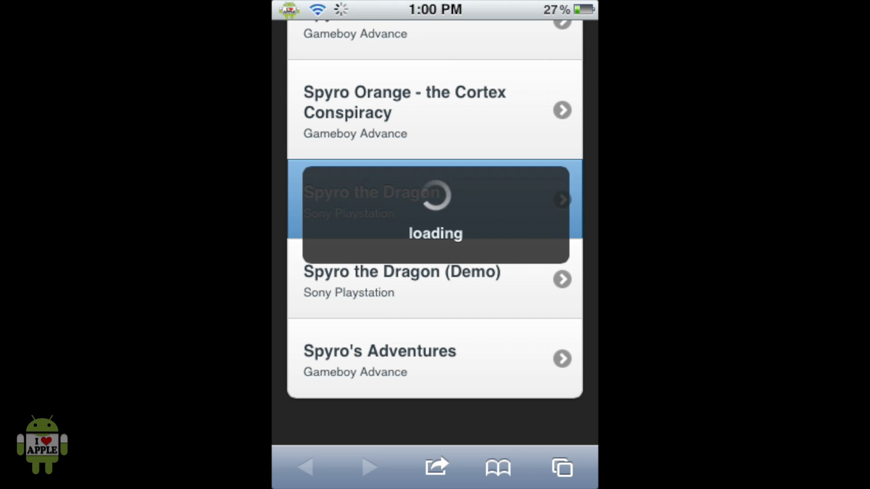
click(435, 200)
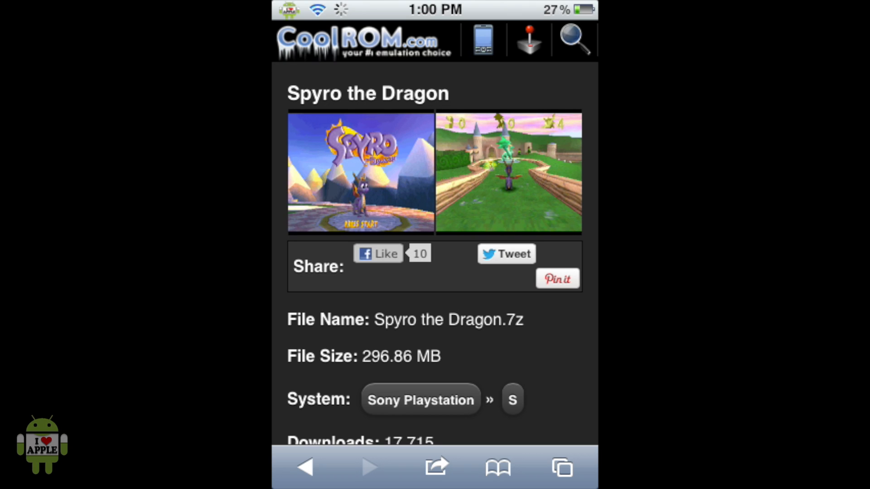
scroll(down, 3)
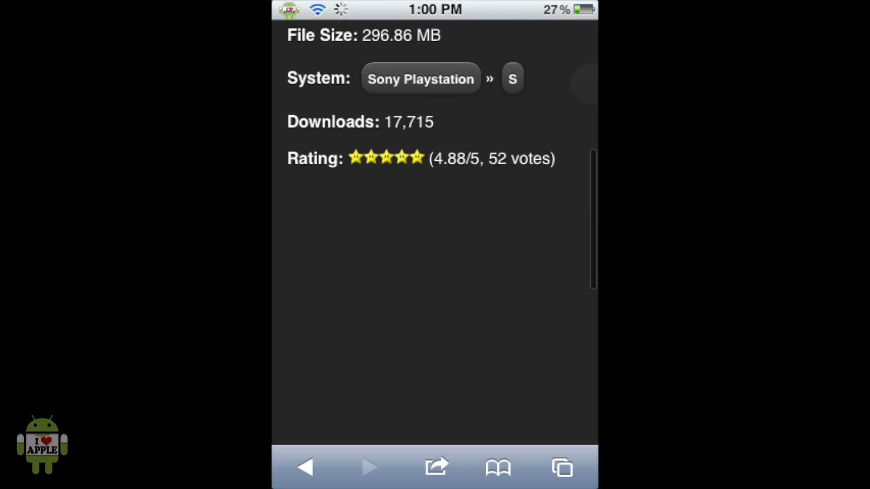
scroll(down, 3)
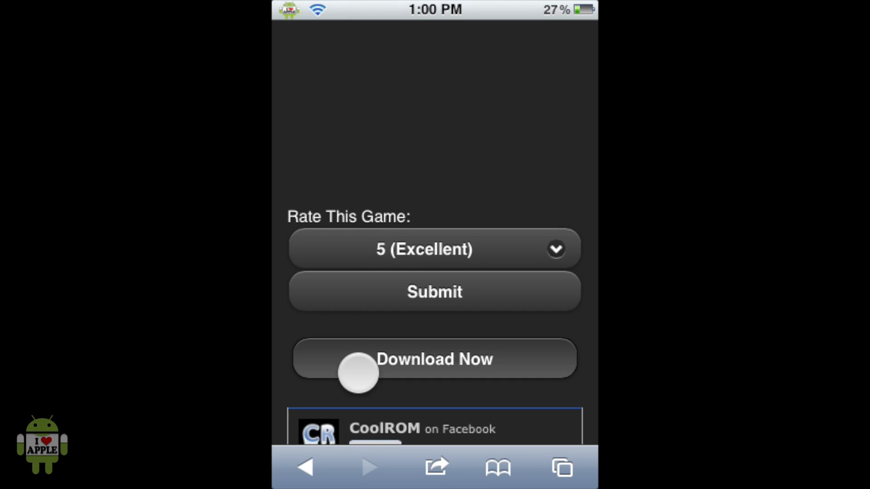
Start the download of Spyro the Dragon.7z (296.9 MB) and let it finish.
click(435, 359)
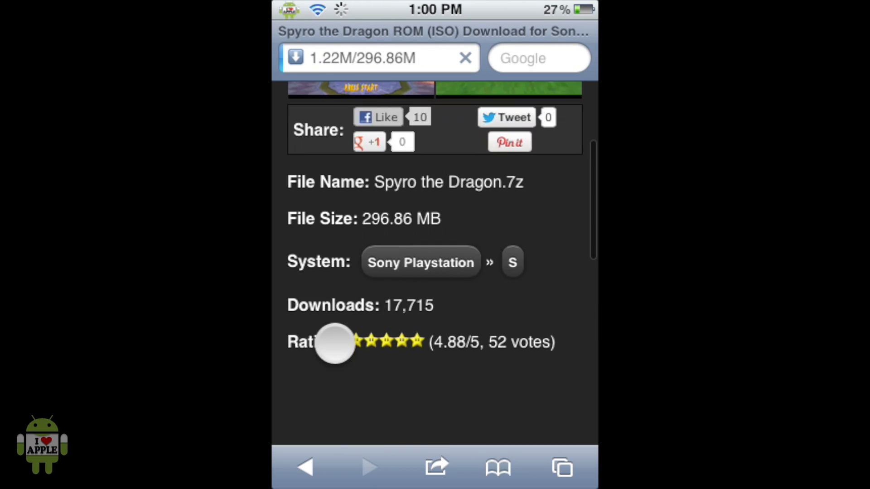
scroll(down, 3)
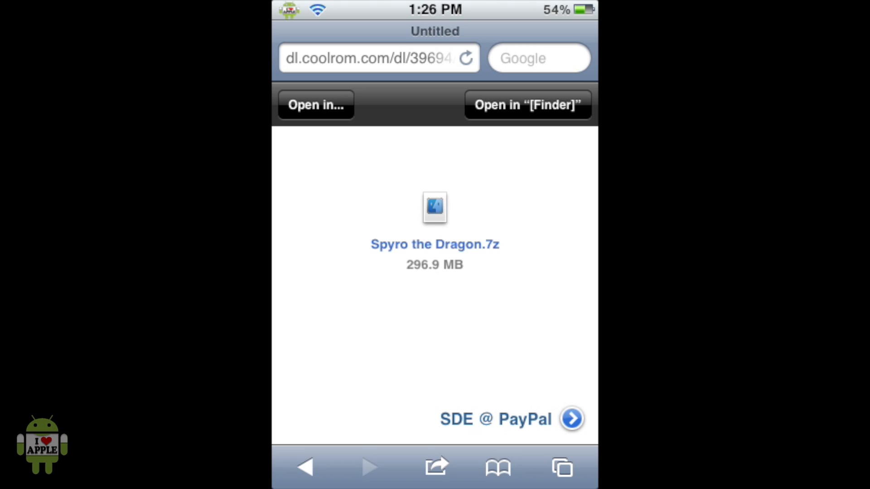
Send Spyro the Dragon.7z to iFile and browse from /var/mobile into Media > ROMs.
click(316, 105)
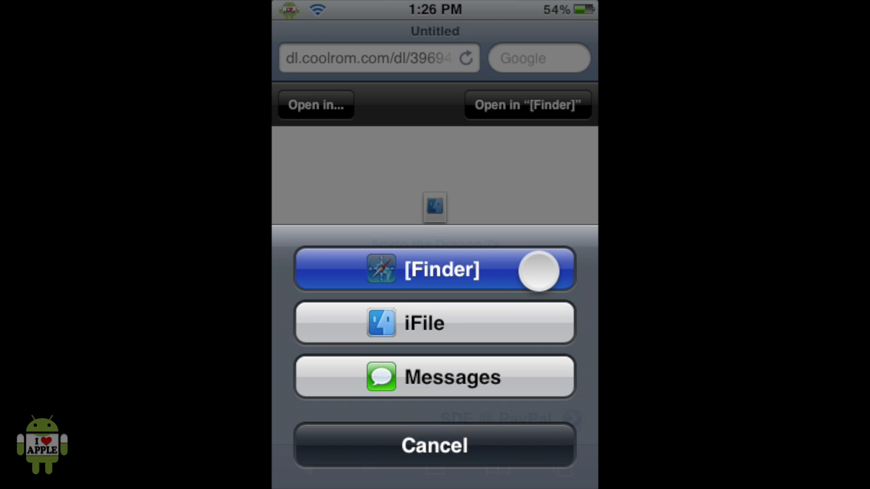
click(434, 269)
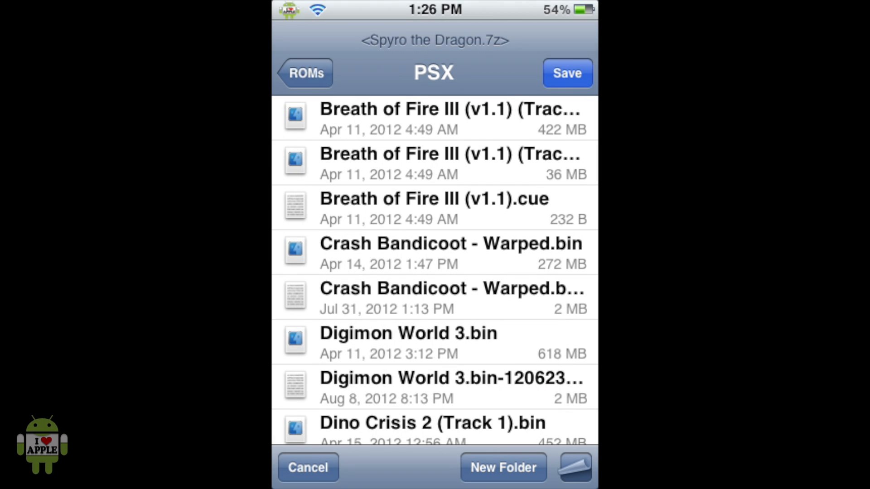
click(304, 73)
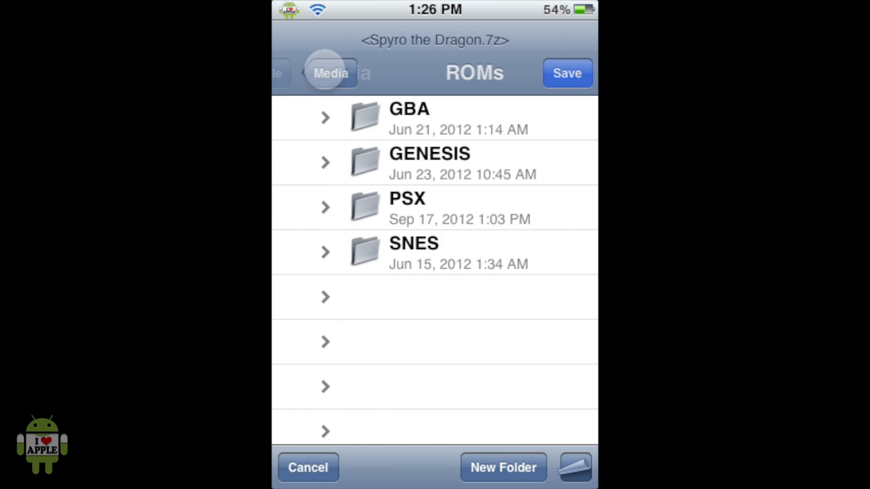
click(330, 72)
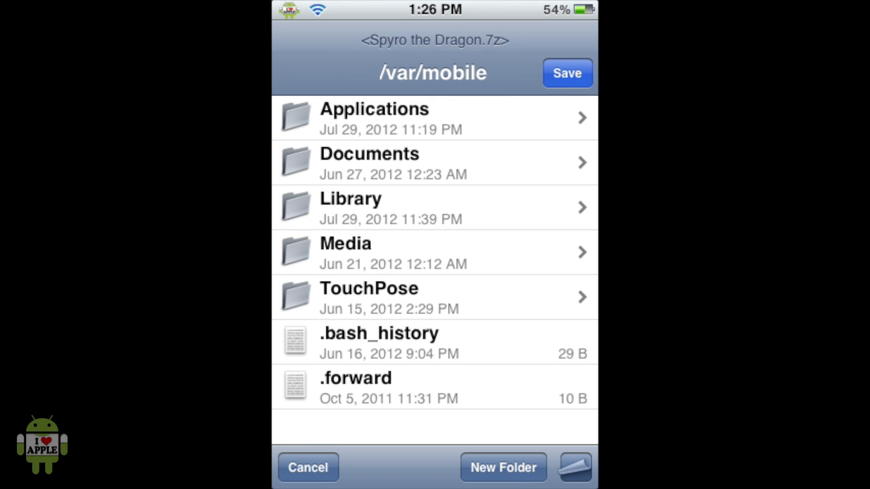
click(435, 252)
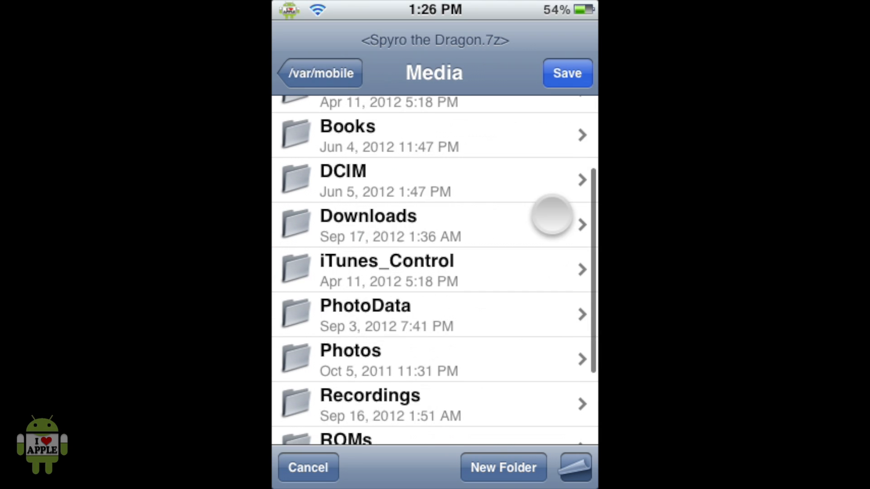
click(346, 438)
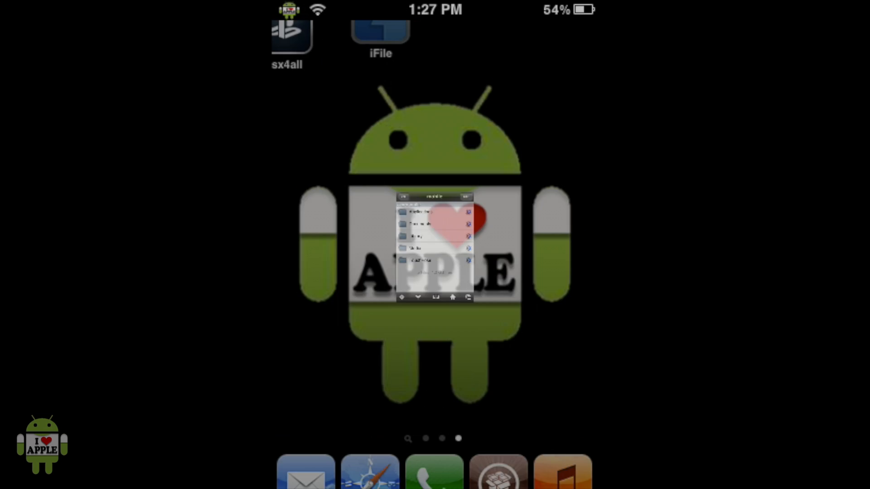
In iFile, go to Media > ROMs > PSX and tap Spyro the Dragon.7z.
click(380, 33)
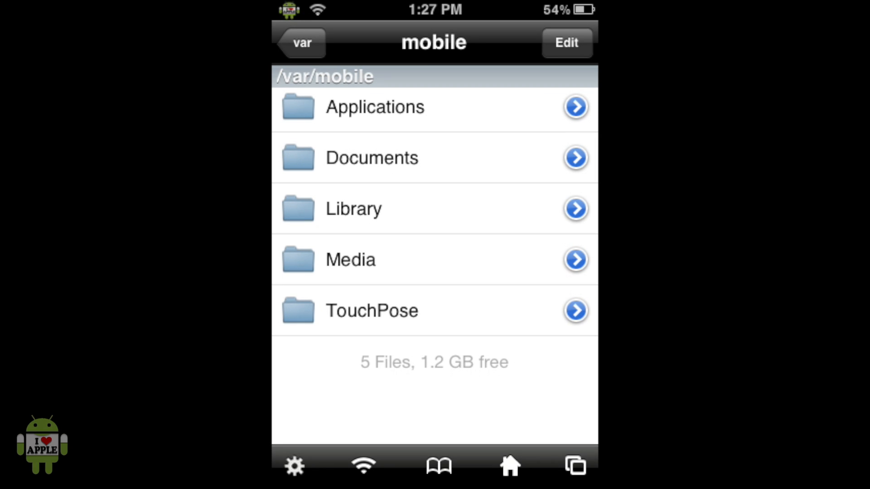
click(509, 467)
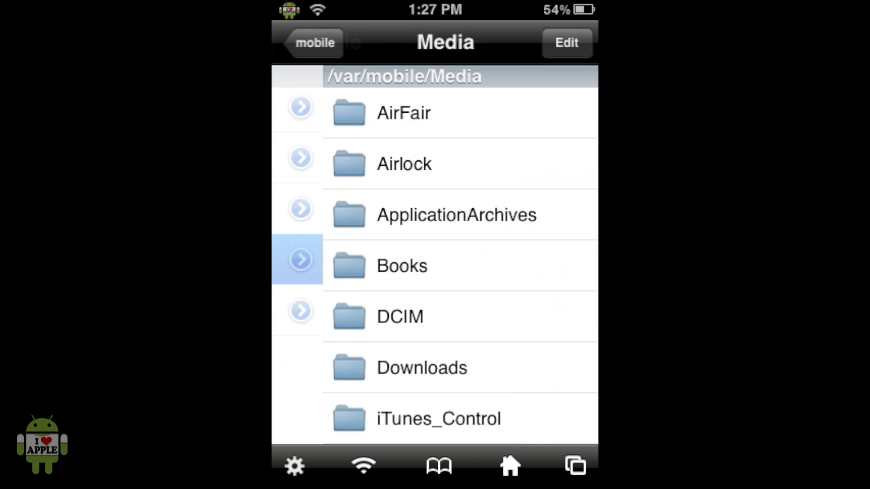
scroll(down, 3)
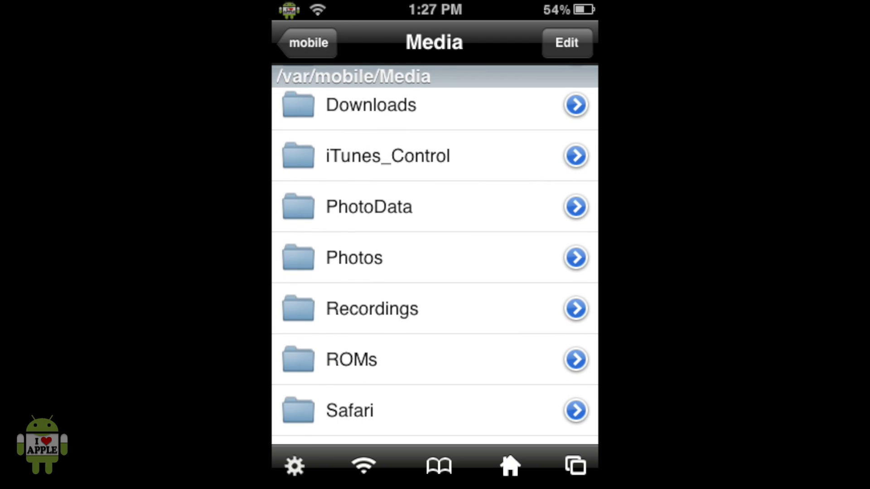
click(575, 359)
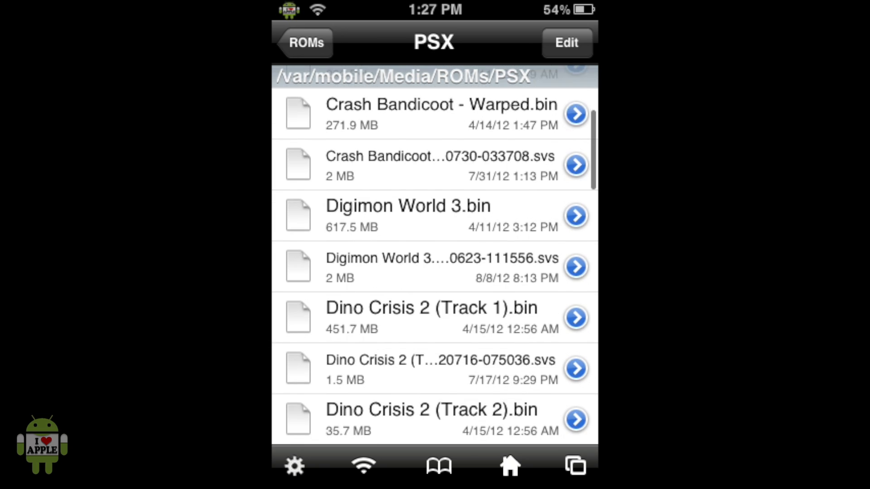
scroll(down, 3)
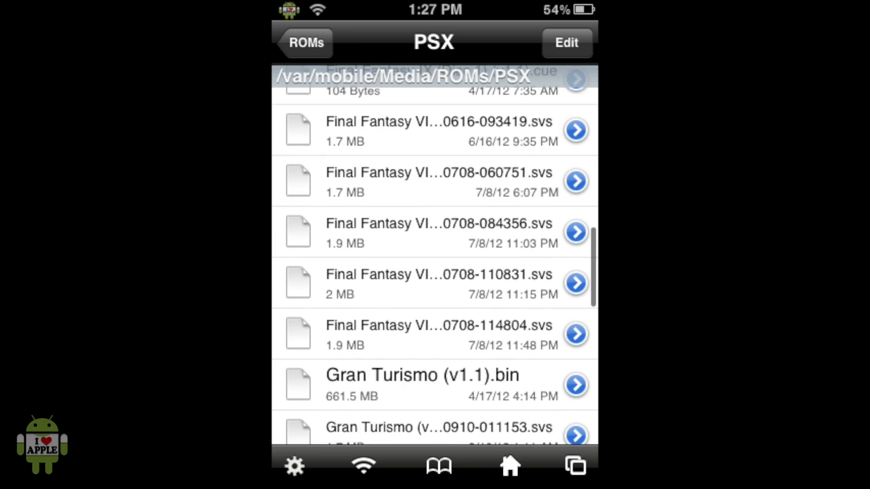
scroll(down, 3)
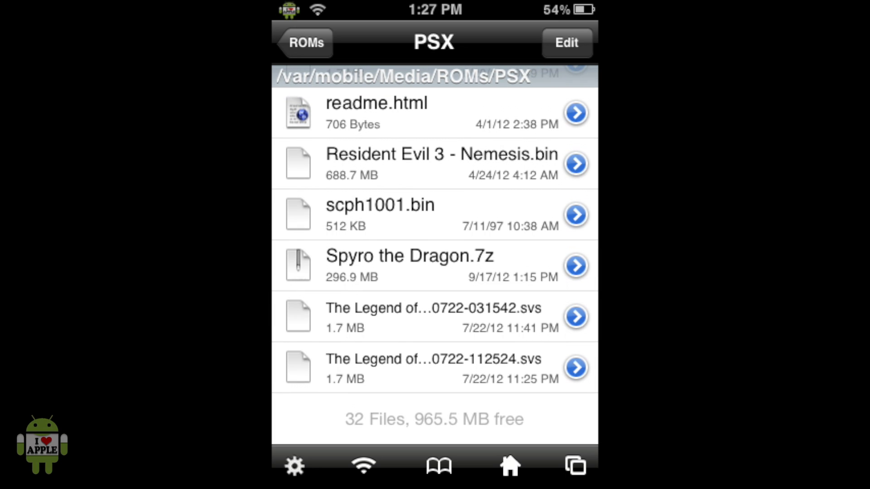
click(408, 265)
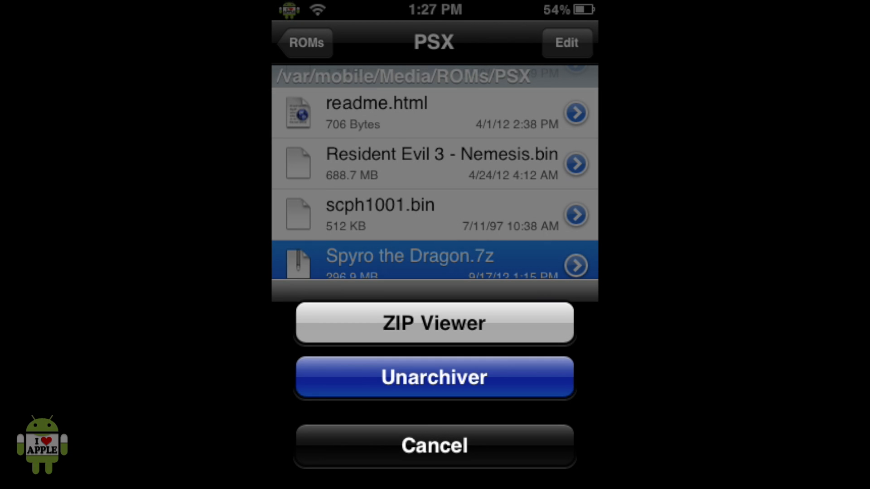
Extract the archive with Unarchiver into PSX, then close the extraction report with Done.
click(435, 378)
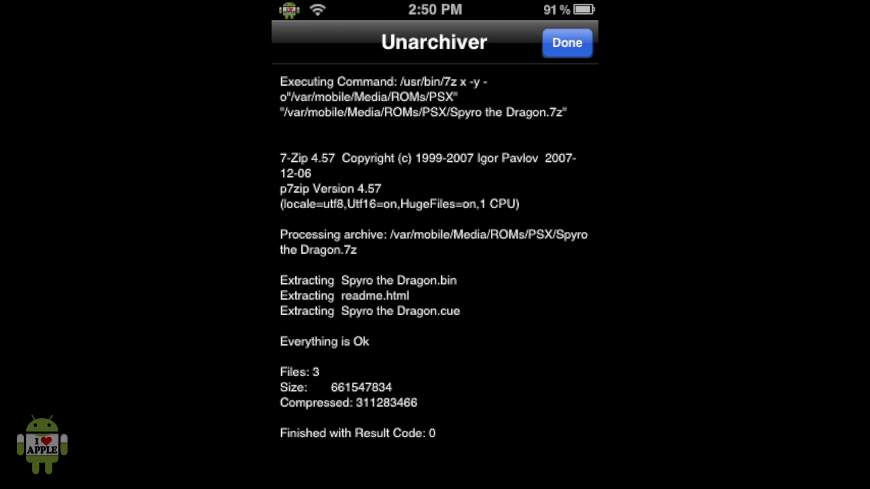
click(567, 43)
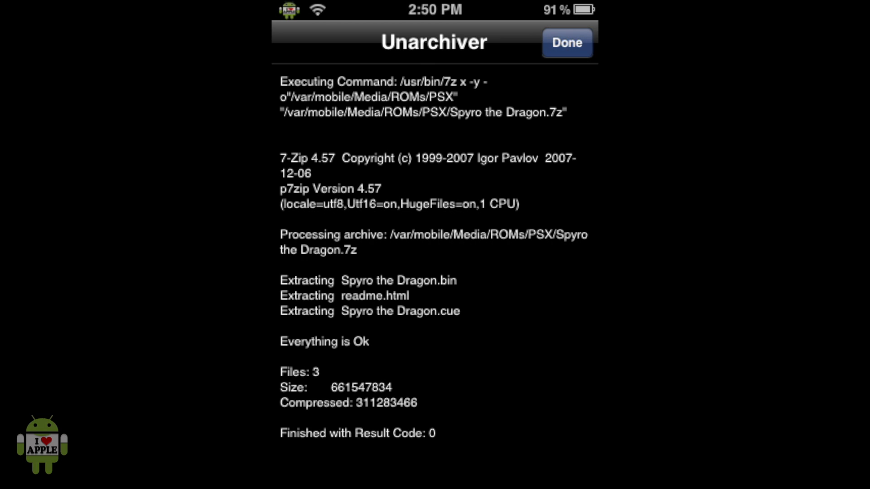
click(566, 43)
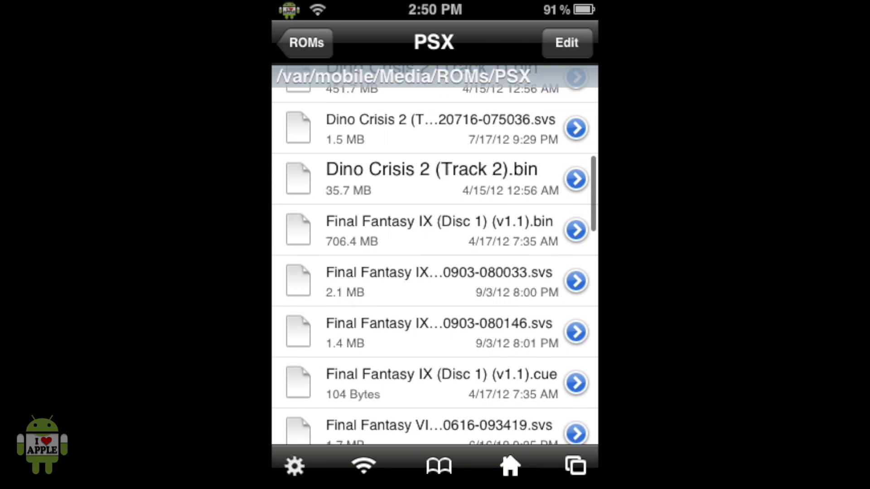
Scroll through the PSX folder's extracted Spyro files, then exit to the home screen.
scroll(down, 3)
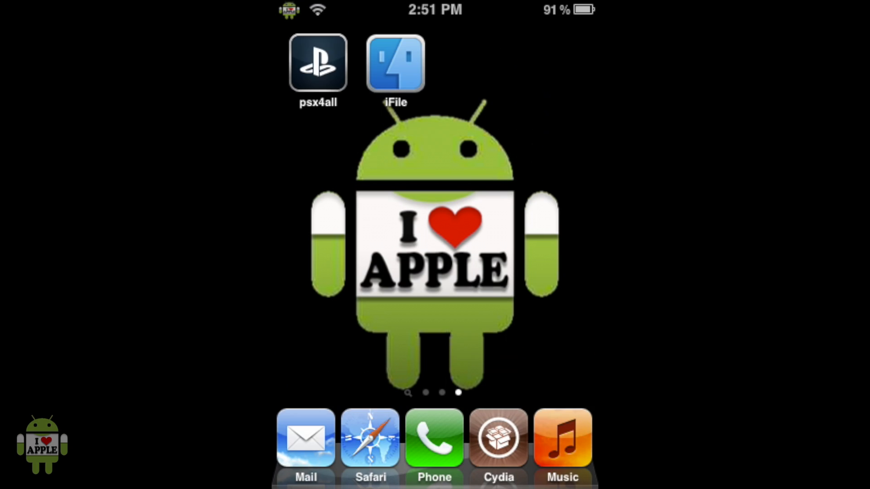
Launch psx4all to browse the ROMs in /var/mobile/Media/ROMs/PSX/.
click(317, 62)
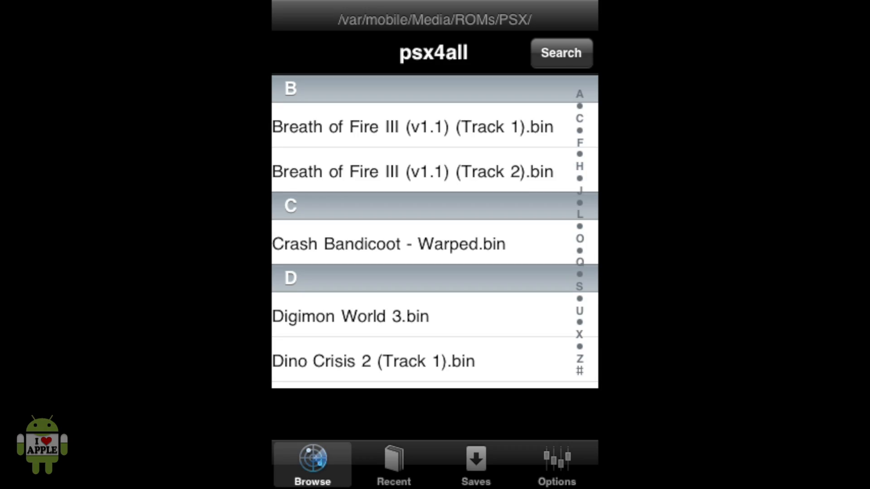